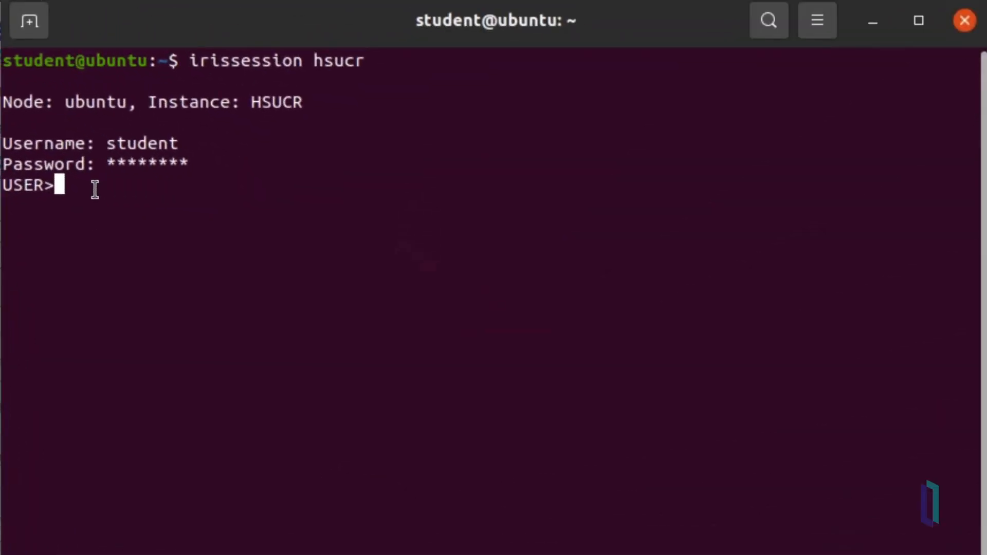
# Assign a=3, b=0 and enter the postconditional set:(a>5) b=10, leaving b at 0.
pyautogui.write('set a=')
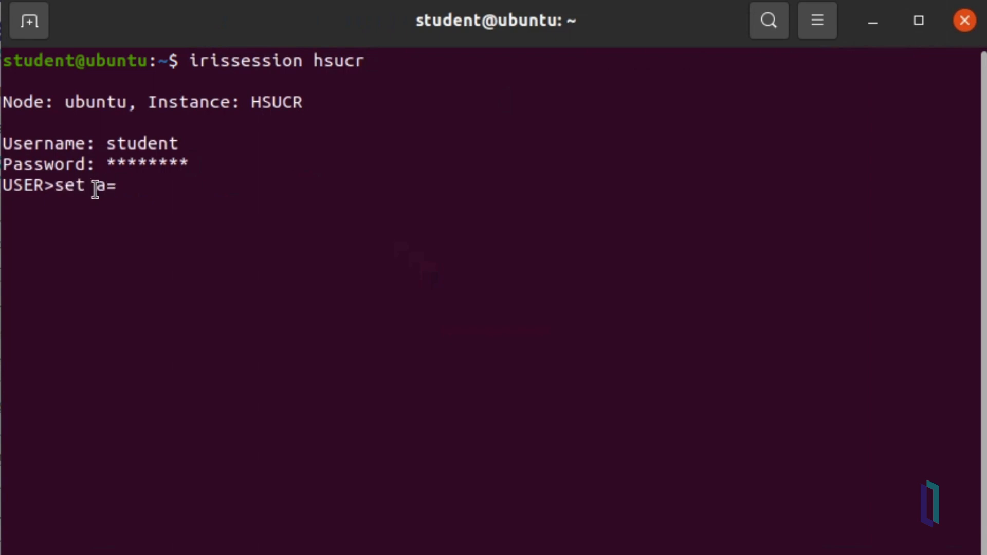
pyautogui.write('3, b=')
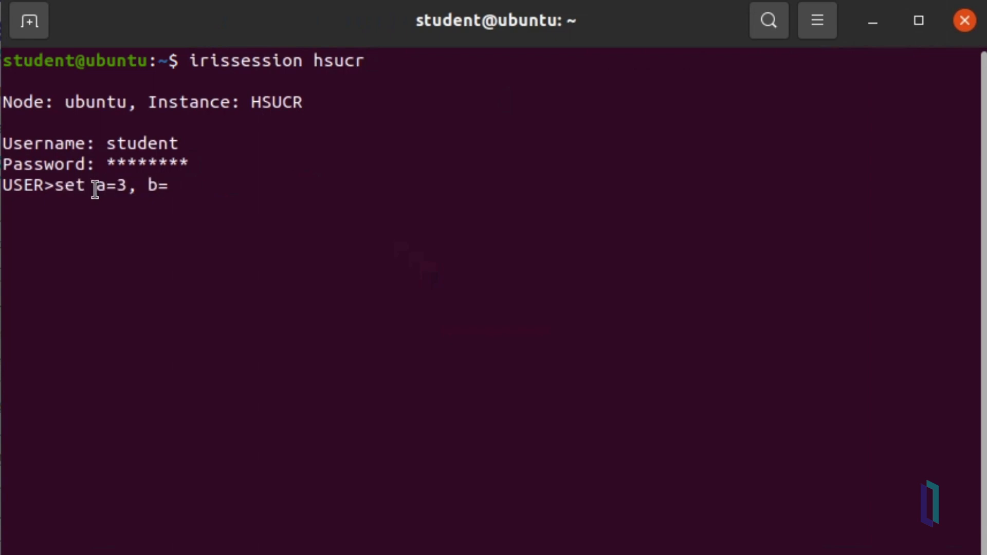
pyautogui.write('0')
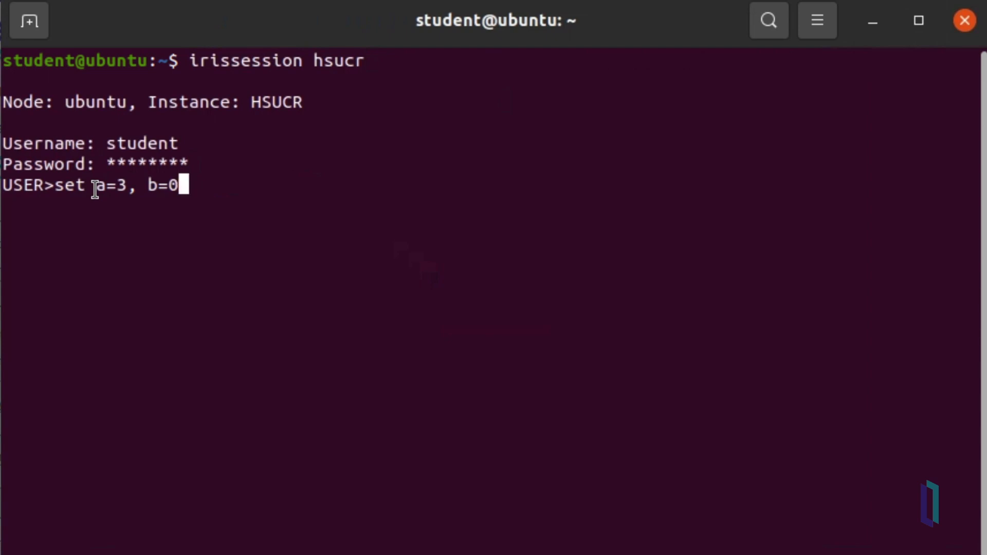
pyautogui.press('Return')
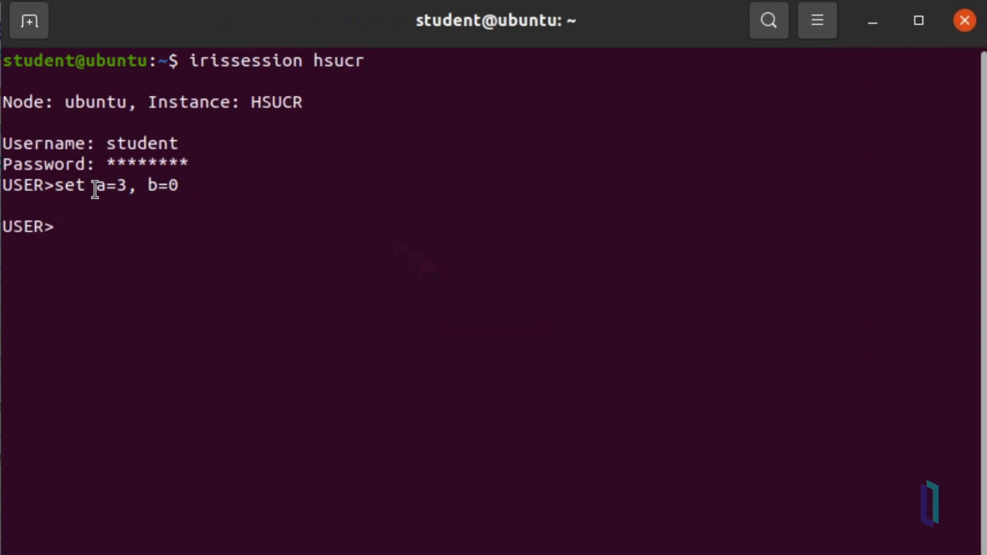
pyautogui.write('set:')
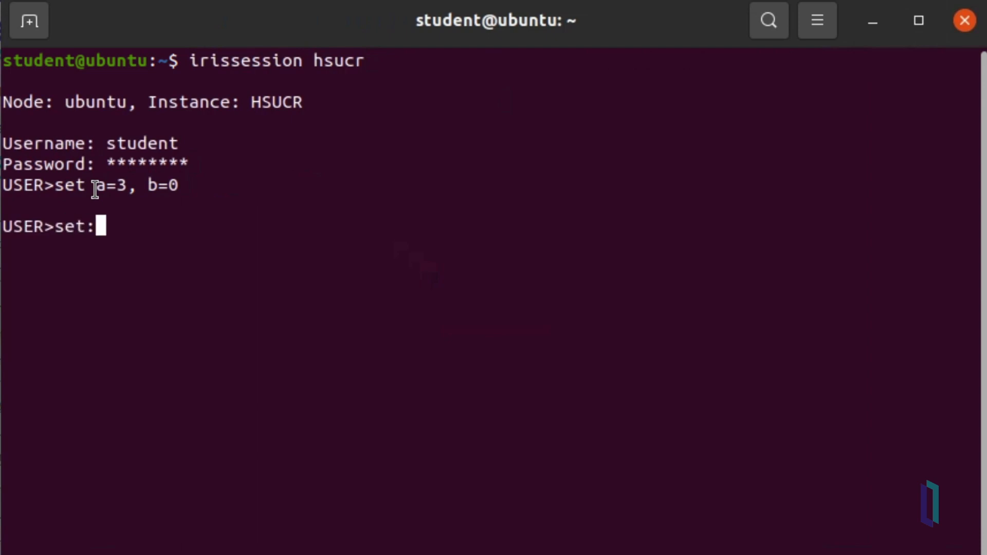
pyautogui.write('()')
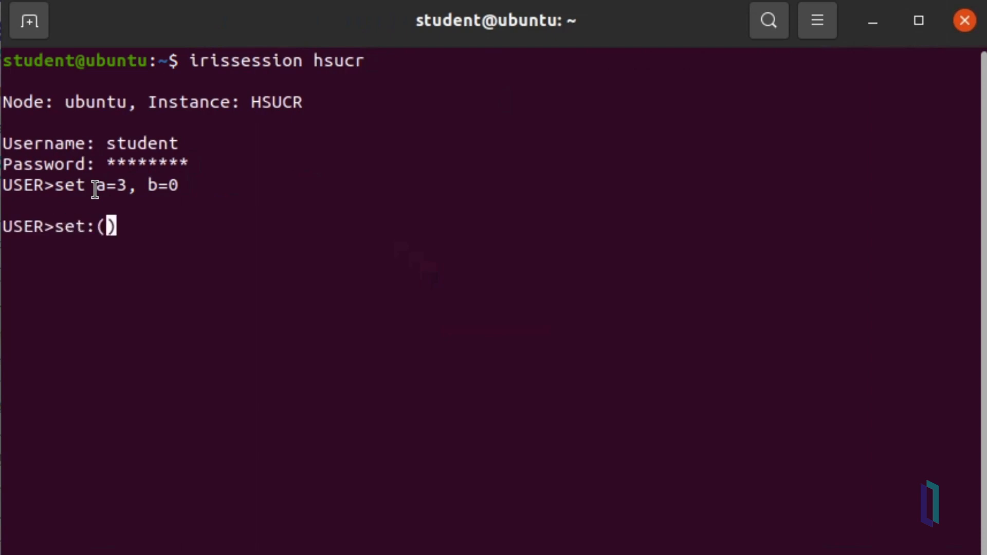
pyautogui.write('a>5) b=10')
pyautogui.write('write b')
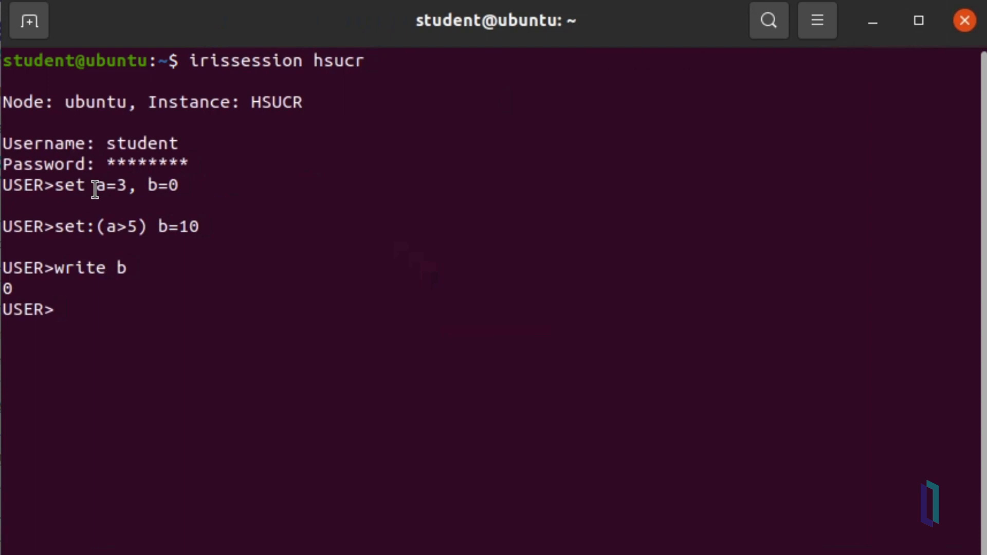
# Raise a to 6 and rerun set:(a>5) b=10 so the condition is now true.
pyautogui.write('set a')
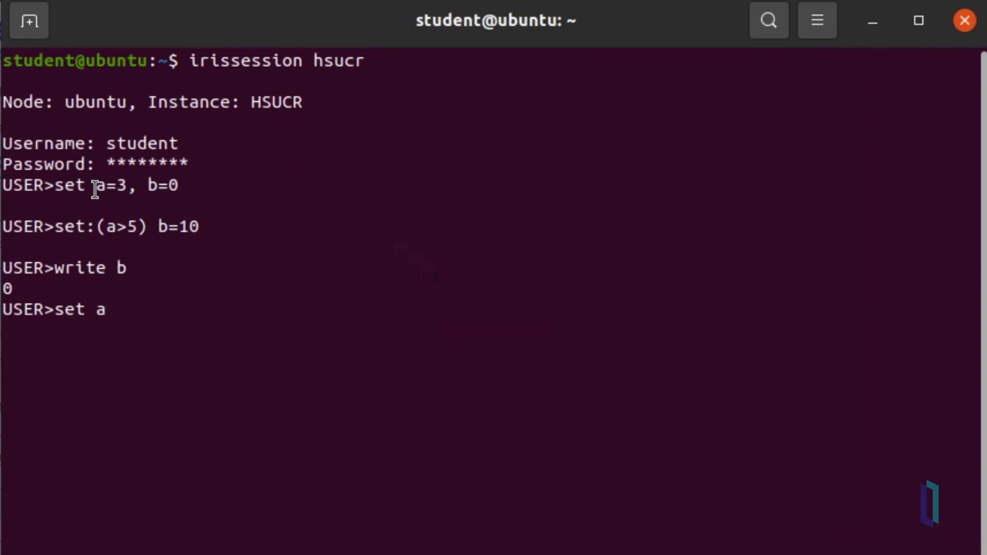
pyautogui.write('=6')
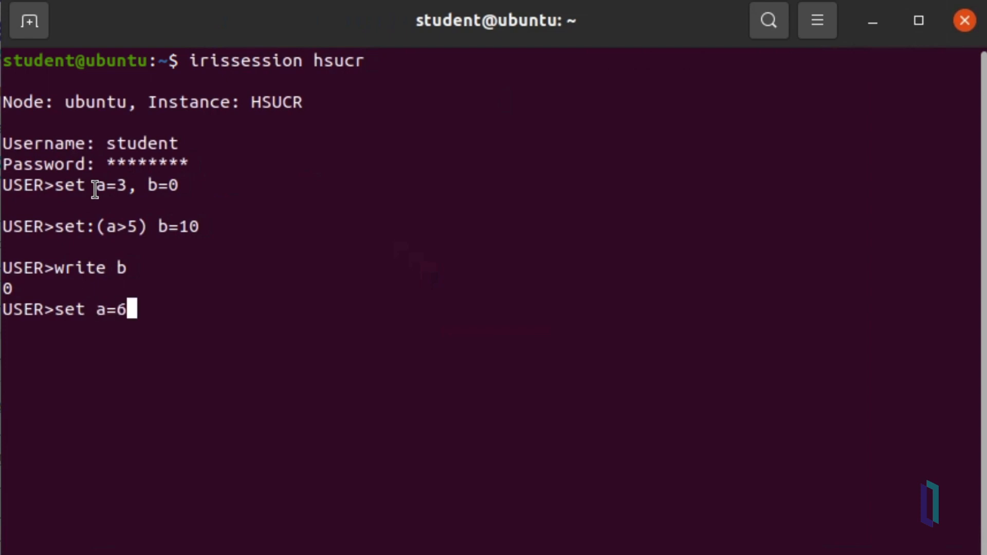
pyautogui.press('Return')
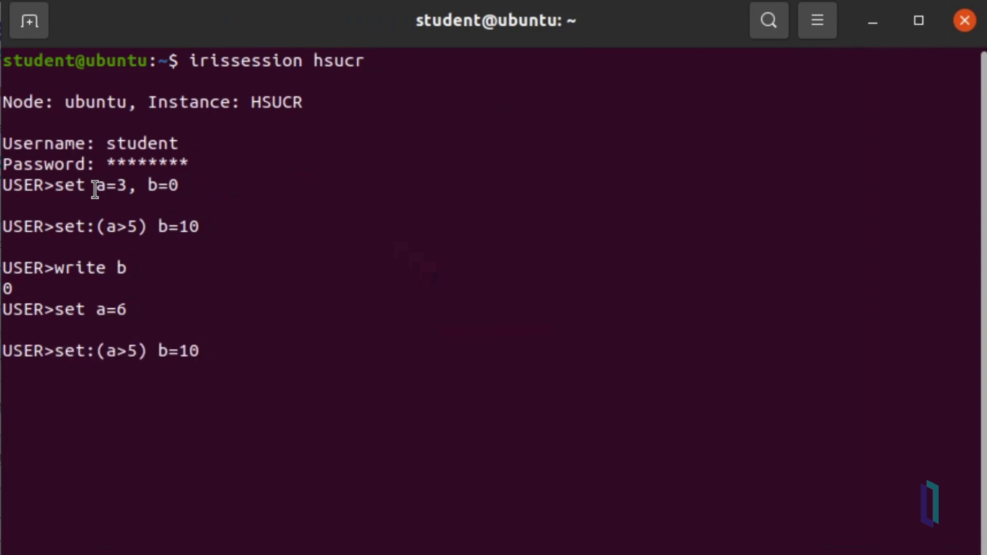
pyautogui.press('Return')
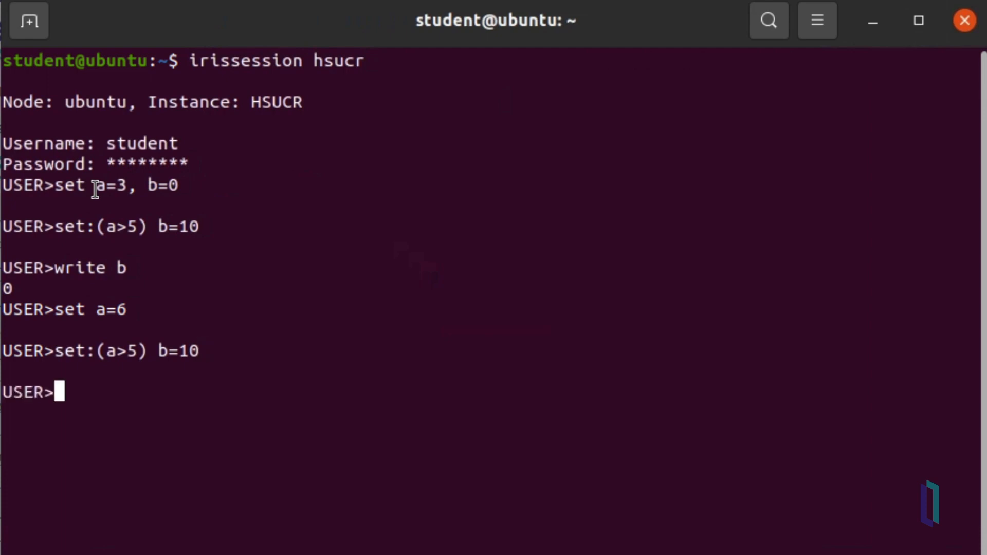
# Write b, then assign a=12, b="12", c="40 musicians." as test values.
pyautogui.write('write b')
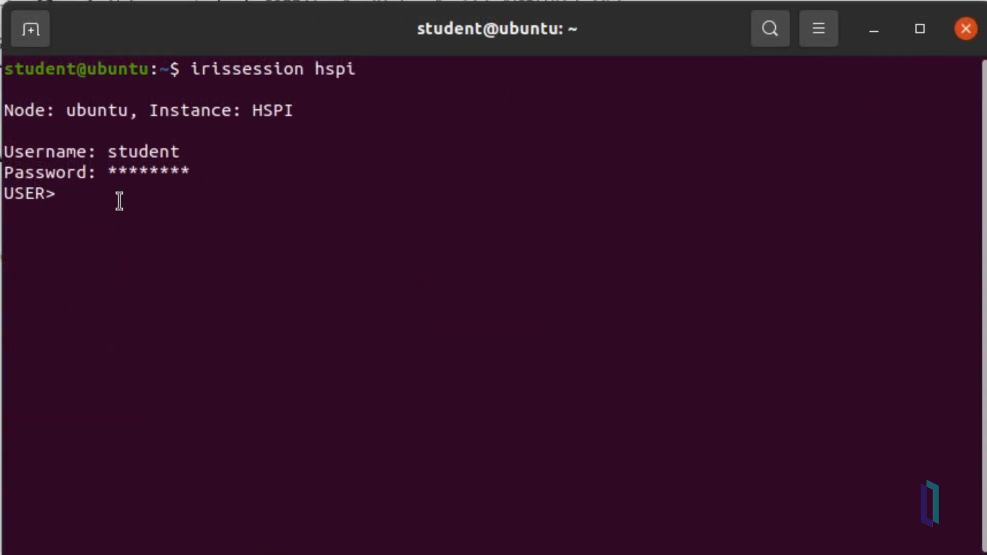
pyautogui.write('set a=')
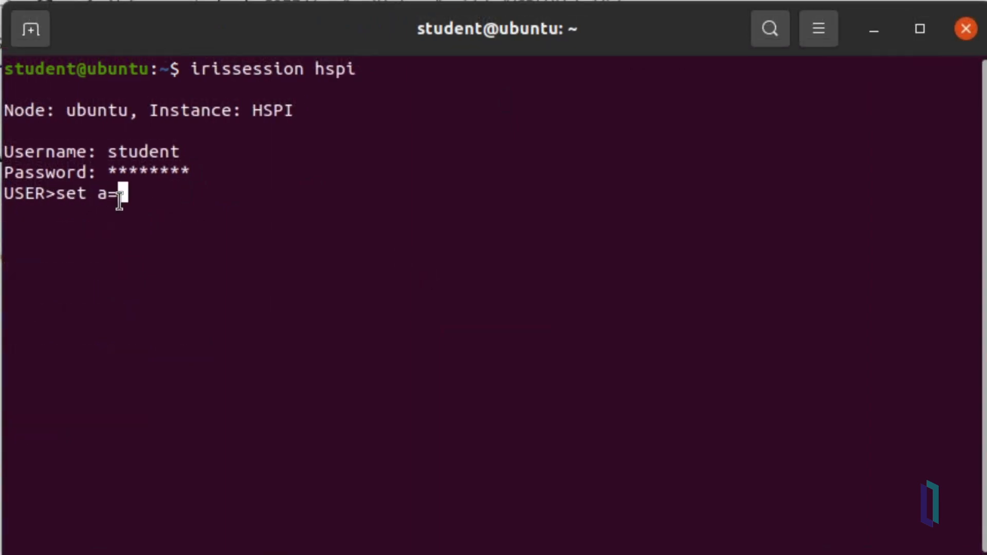
pyautogui.write('12 , b=')
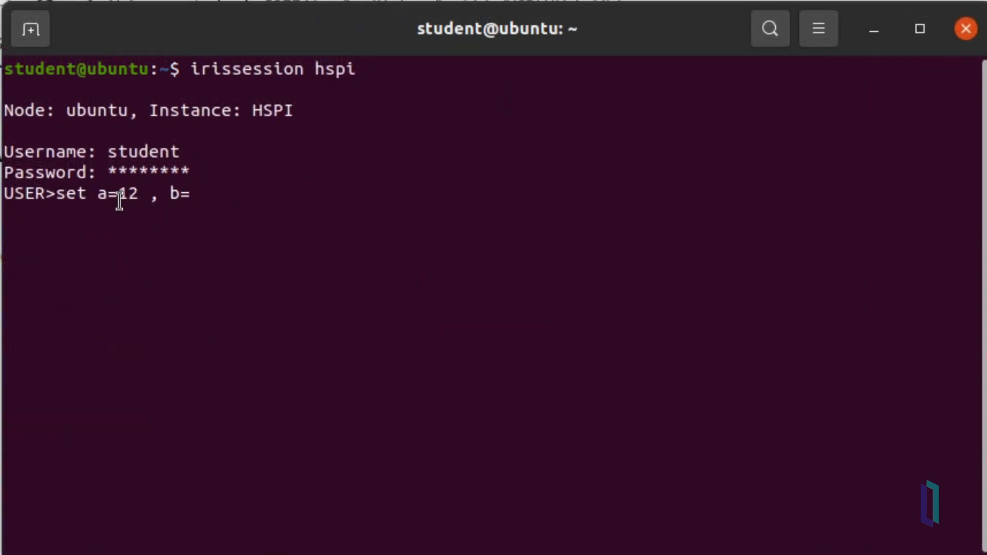
pyautogui.write('"12",')
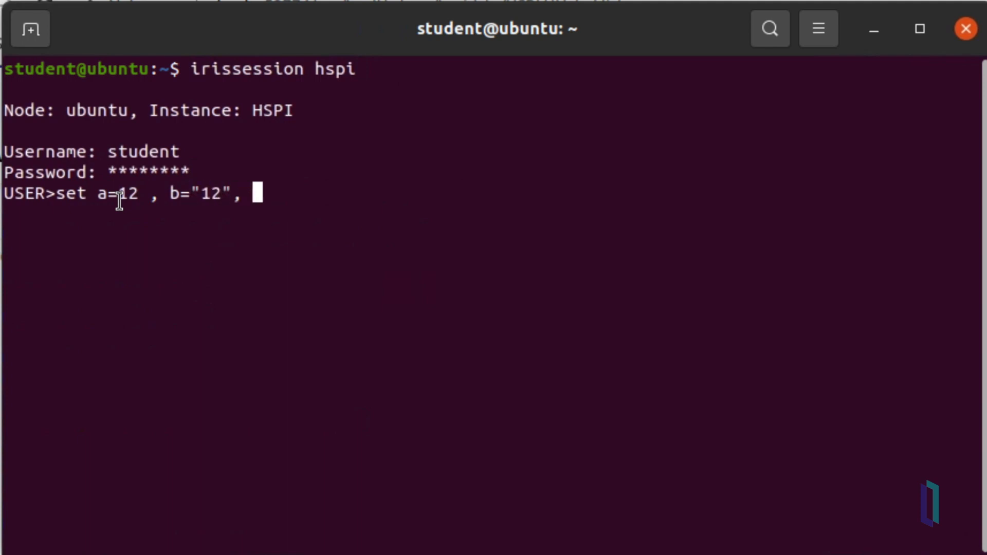
pyautogui.write('c="40 musicians.')
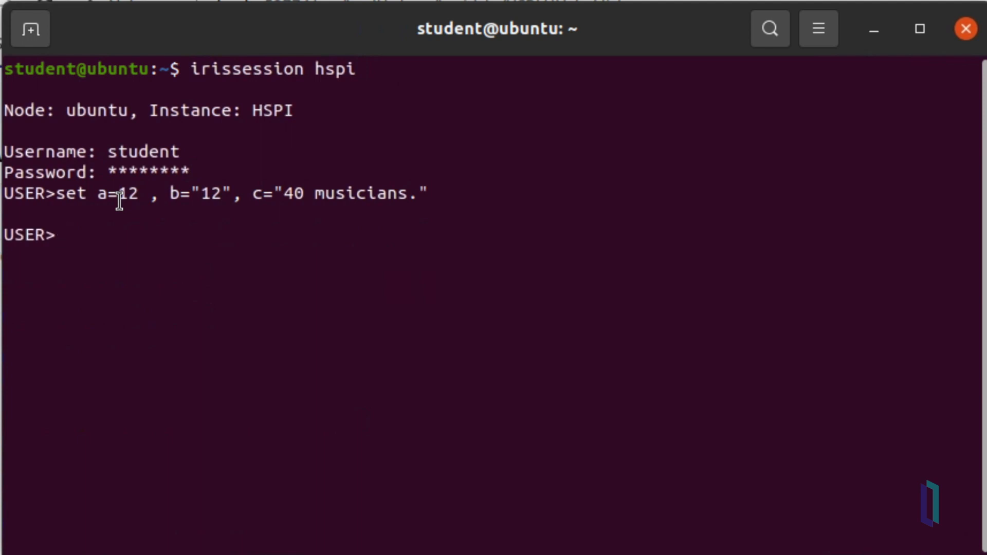
# Run write:a "True", write:b "True" and write:c "True", each printing True.
pyautogui.write('write')
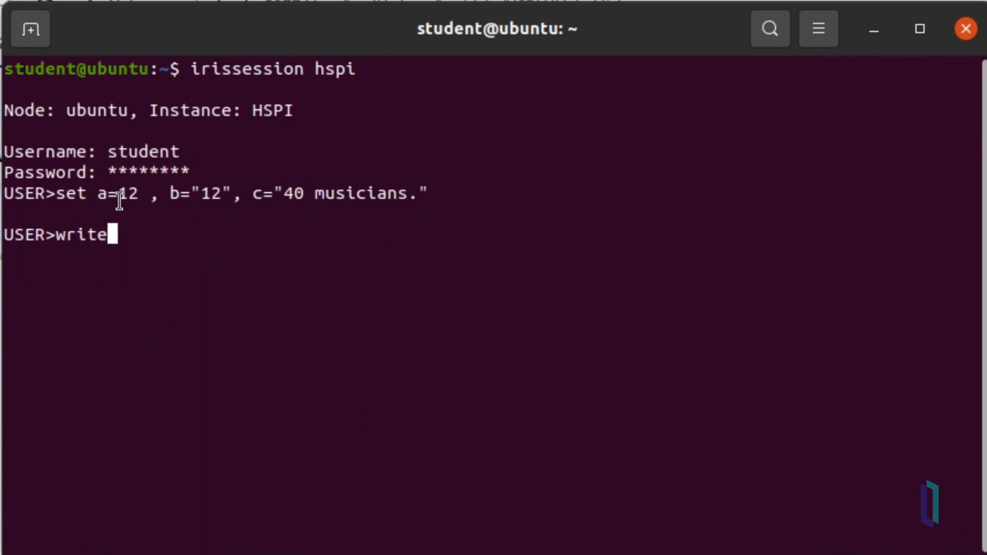
pyautogui.write(':a "True')
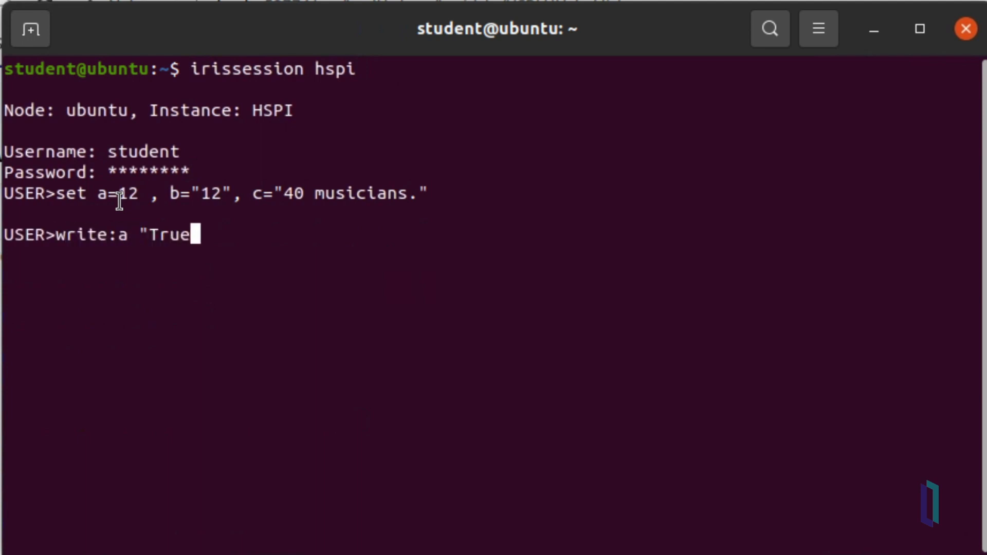
pyautogui.press('Return')
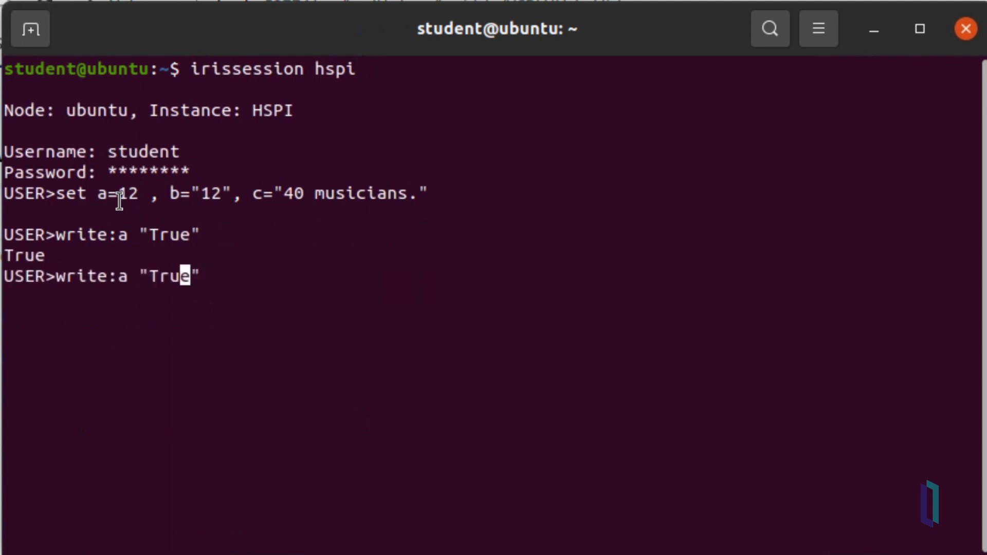
pyautogui.press('Return')
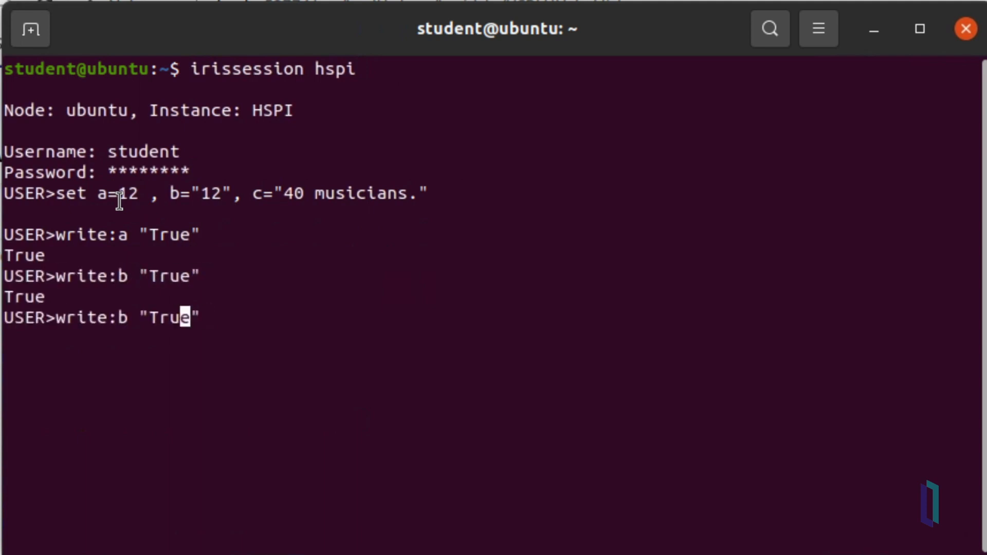
pyautogui.press('Return')
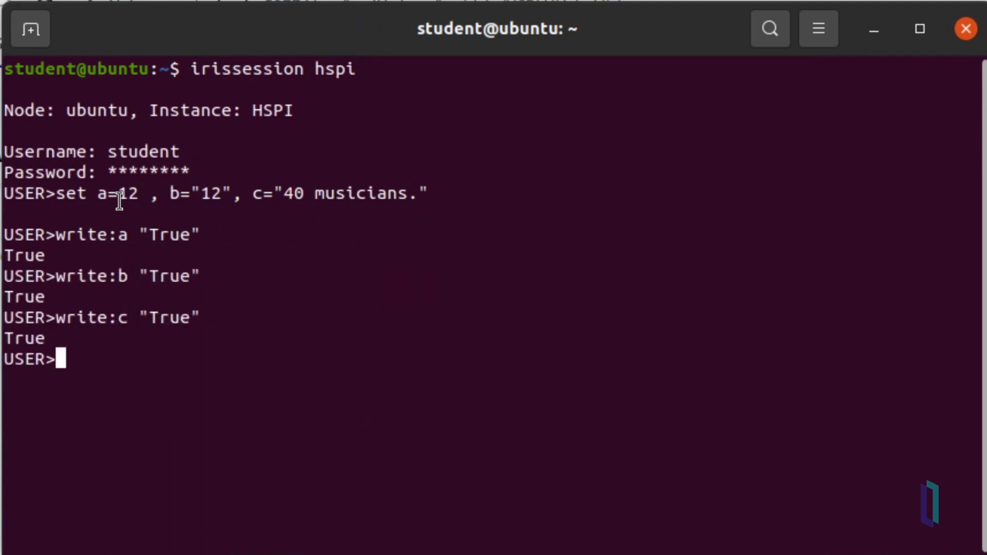
# Write c, then assign a=0, b="0", c="The 40 musicians." as false test values.
pyautogui.write('write c*')
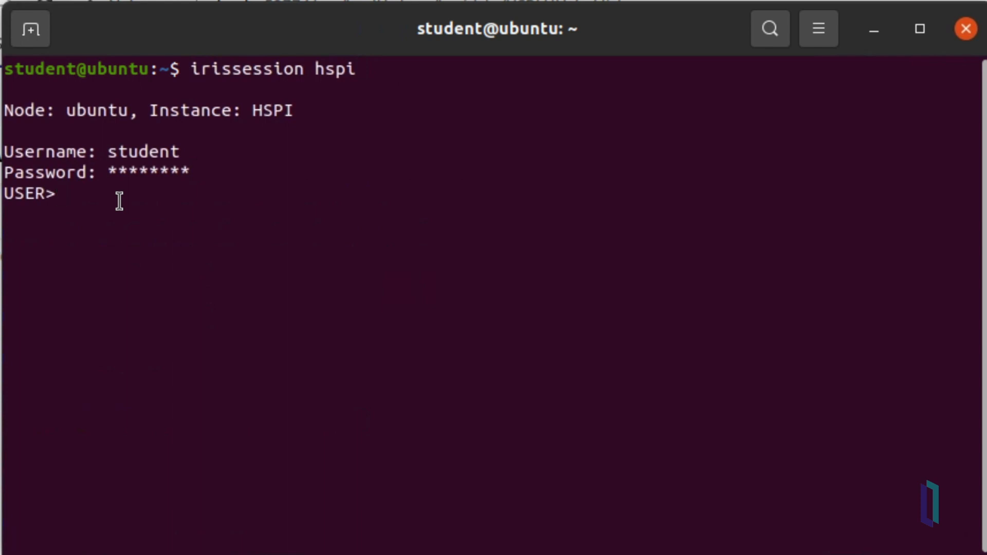
pyautogui.write('set a=0, b="0')
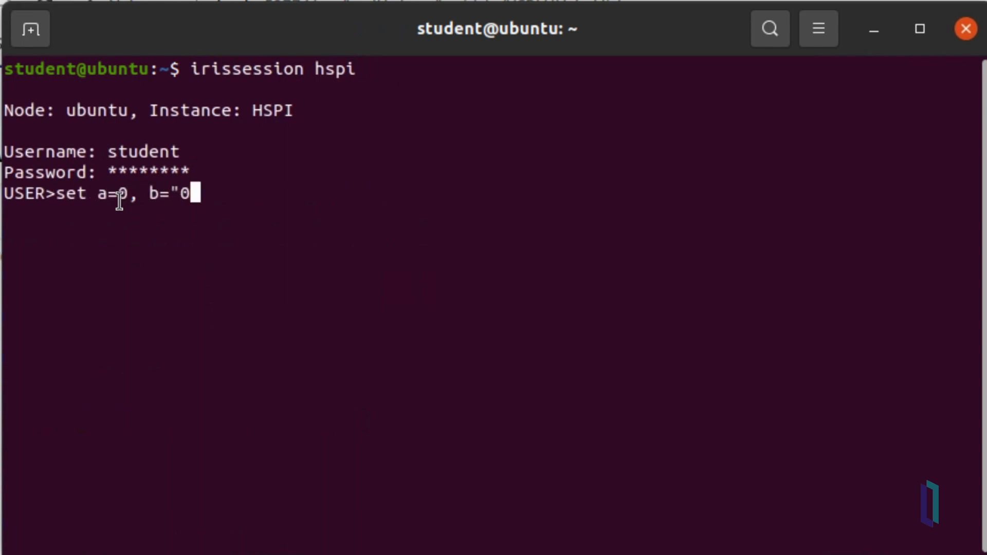
pyautogui.write('", c=')
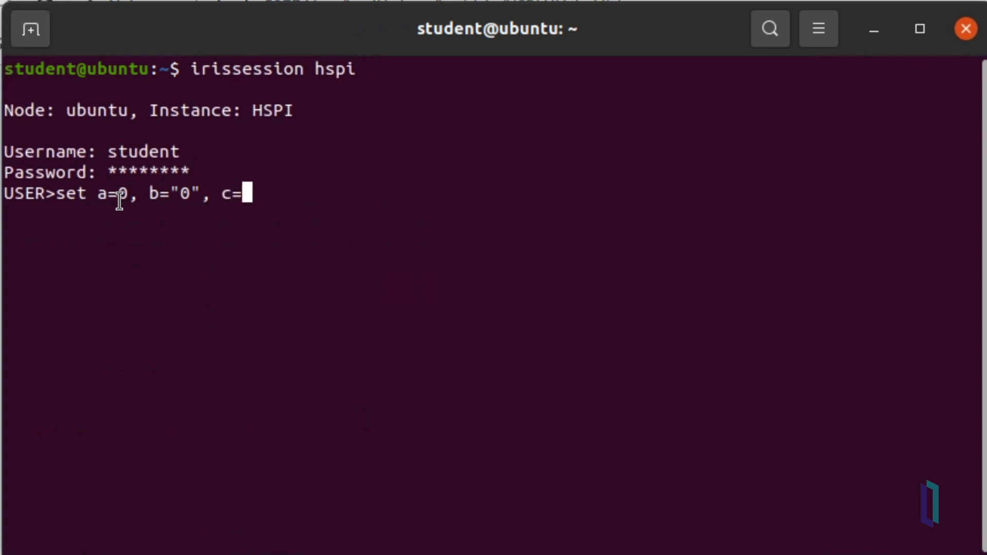
pyautogui.write('"The 40 musicians."')
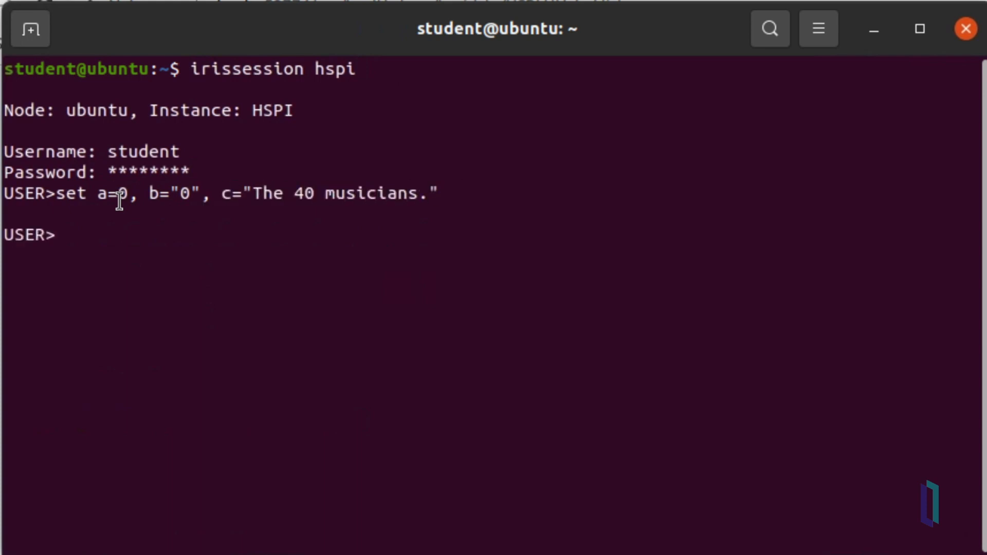
# Run the guarded writes on a and b, which print nothing, and write c.
pyautogui.write('write:a')
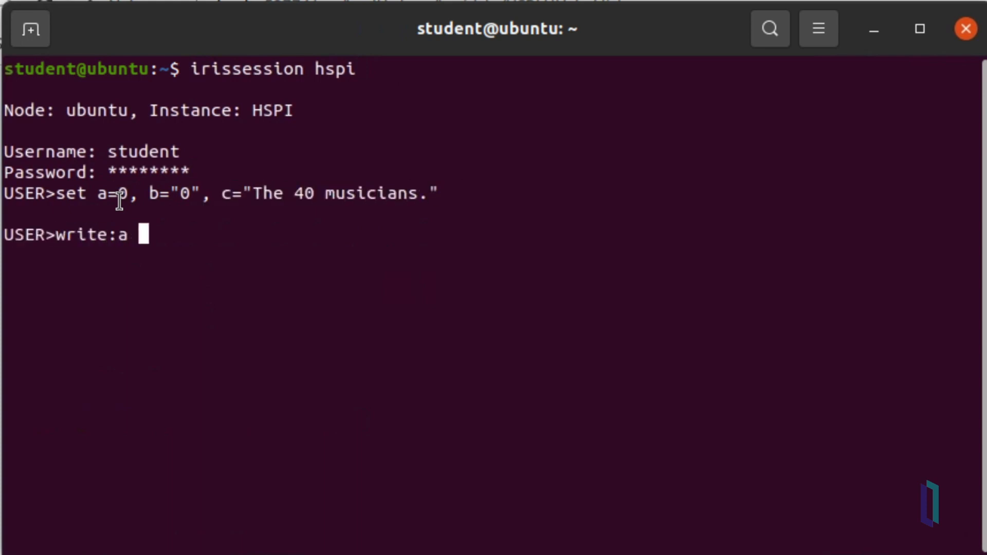
pyautogui.press('Return')
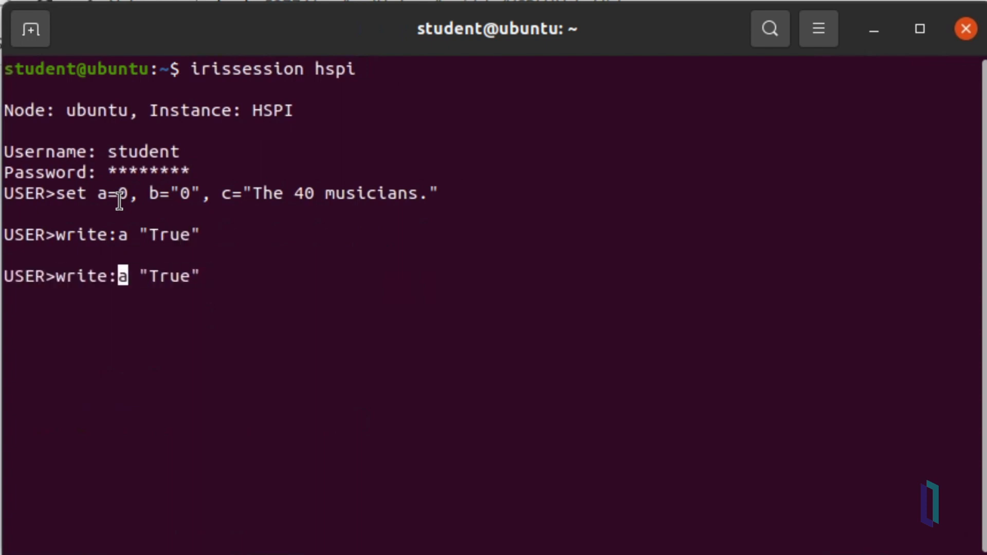
pyautogui.press('Return')
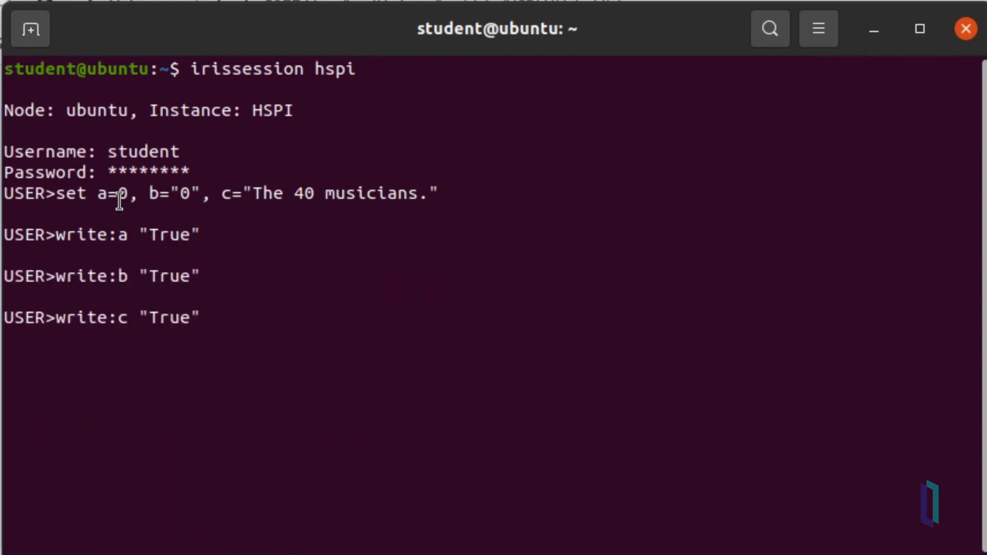
pyautogui.write('write c')
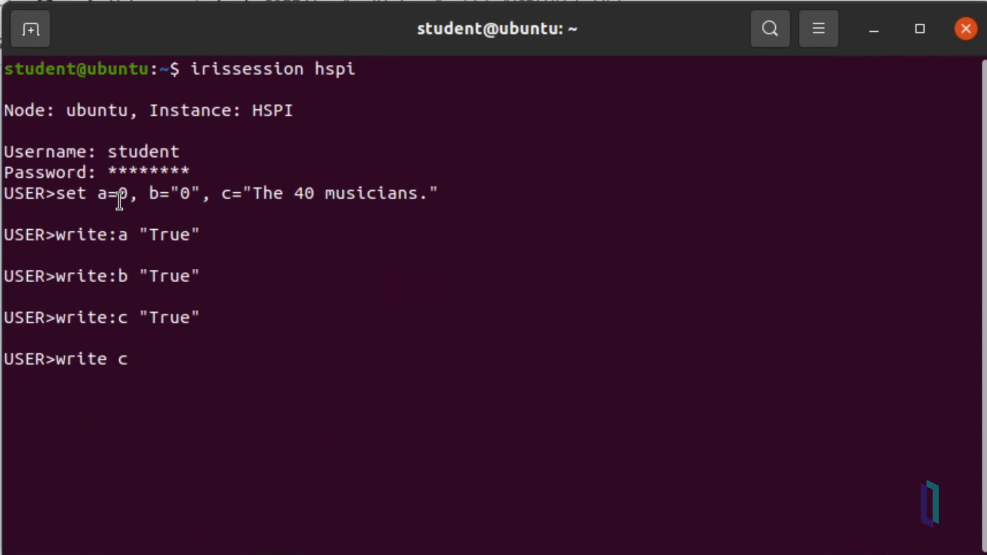